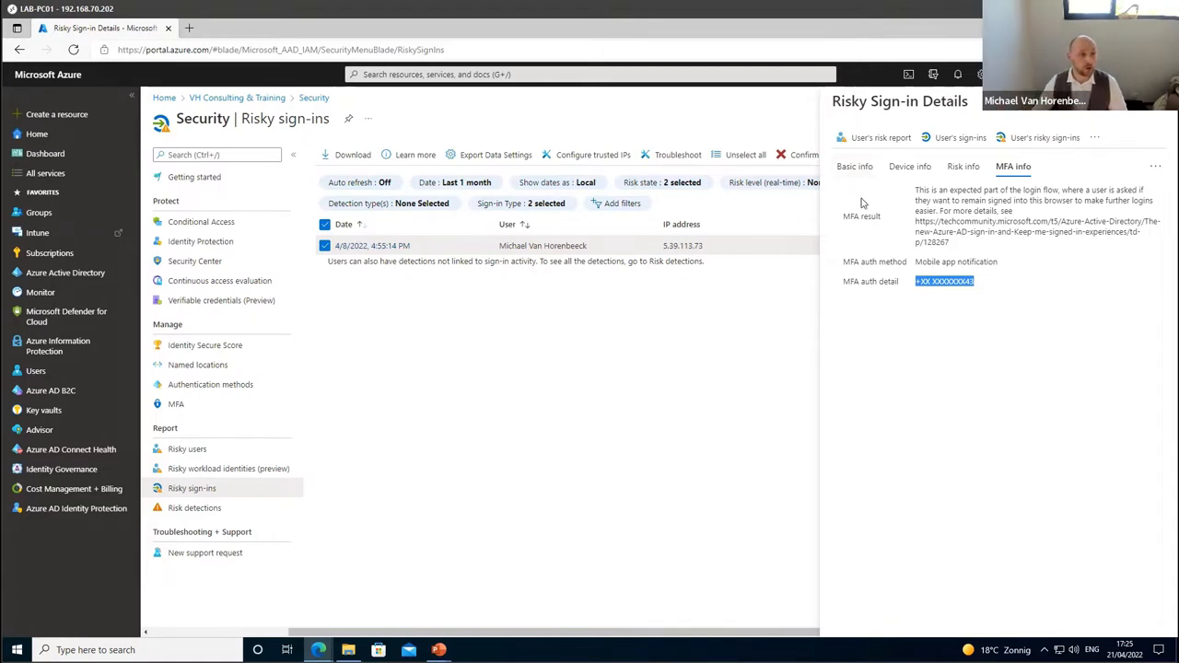
{"action": "mouse_move", "coordinate": [296, 430]}
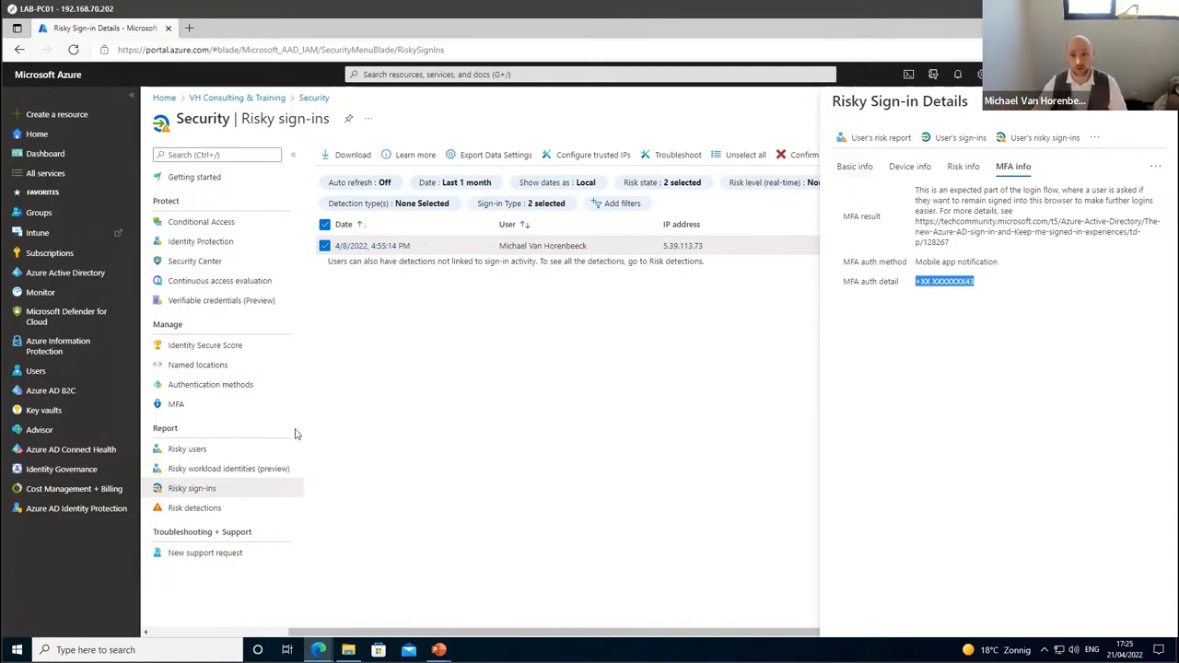
Switch to the Risky users report to see the flagged user's low-level risk details.
{"action": "left_click", "coordinate": [187, 448]}
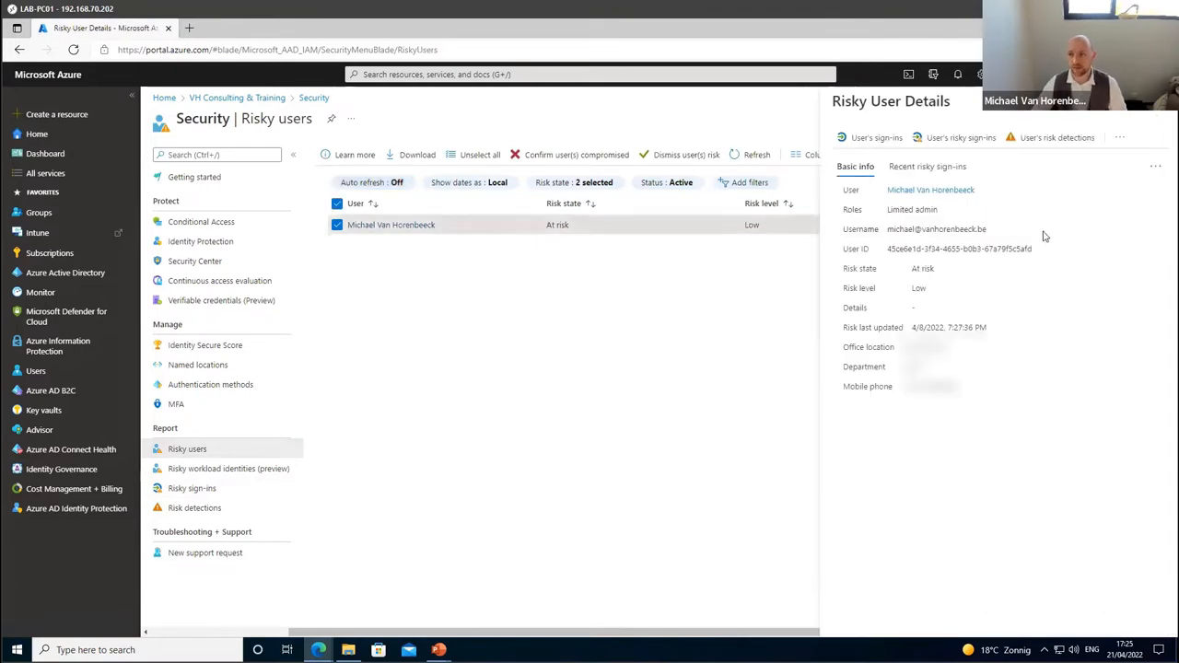
{"action": "mouse_move", "coordinate": [917, 431]}
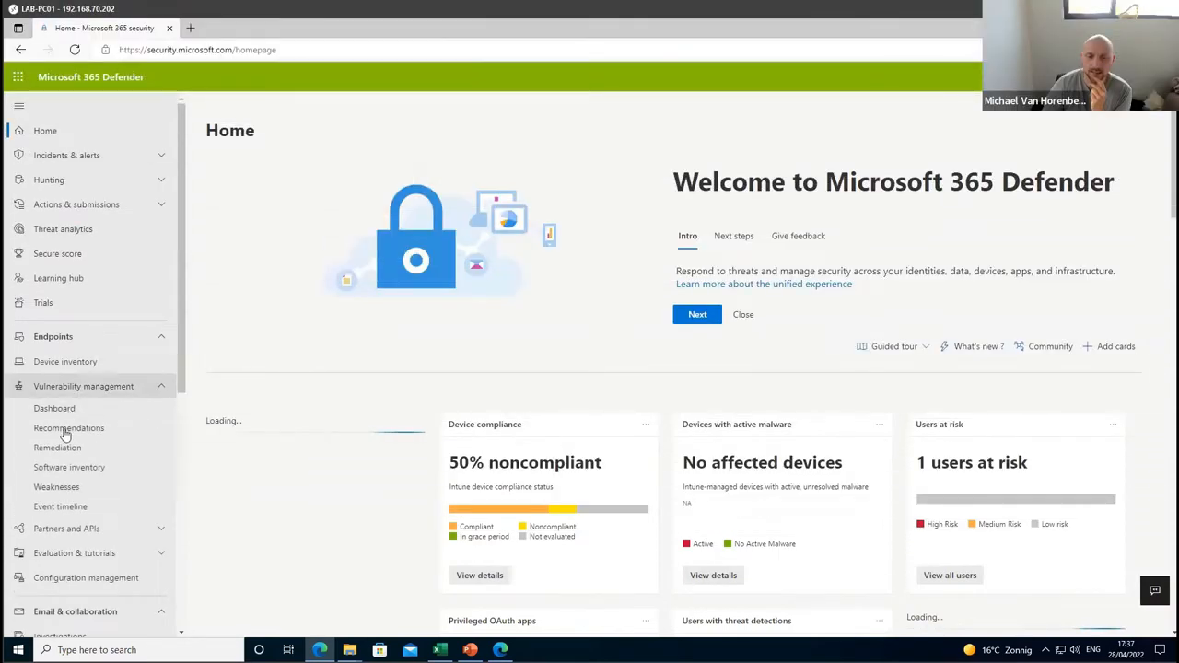
Open Vulnerability management recommendations and the 'Block JavaScript or VBScript' recommendation flyout.
{"action": "left_click", "coordinate": [68, 428]}
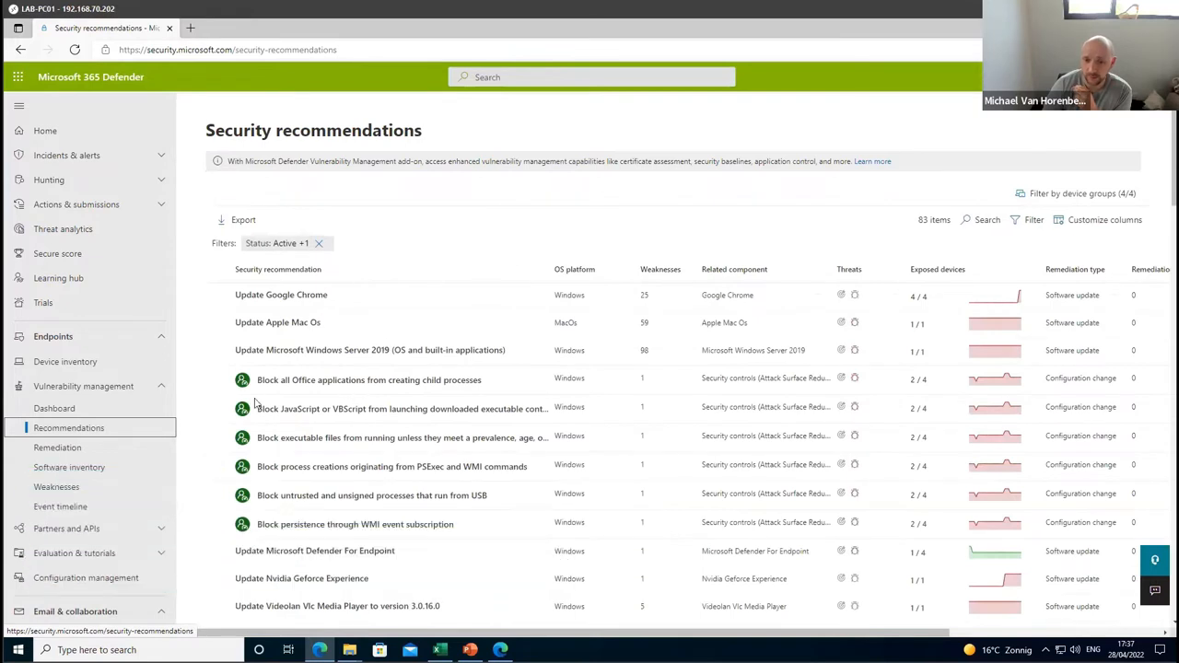
{"action": "mouse_move", "coordinate": [500, 387]}
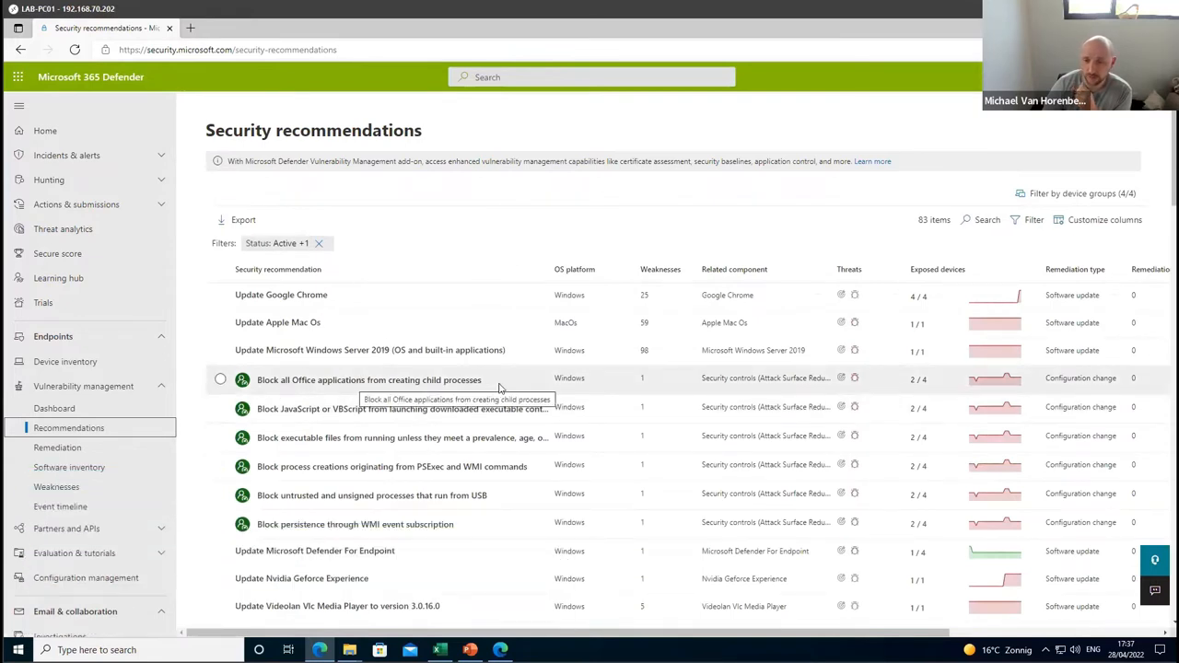
{"action": "mouse_move", "coordinate": [539, 401]}
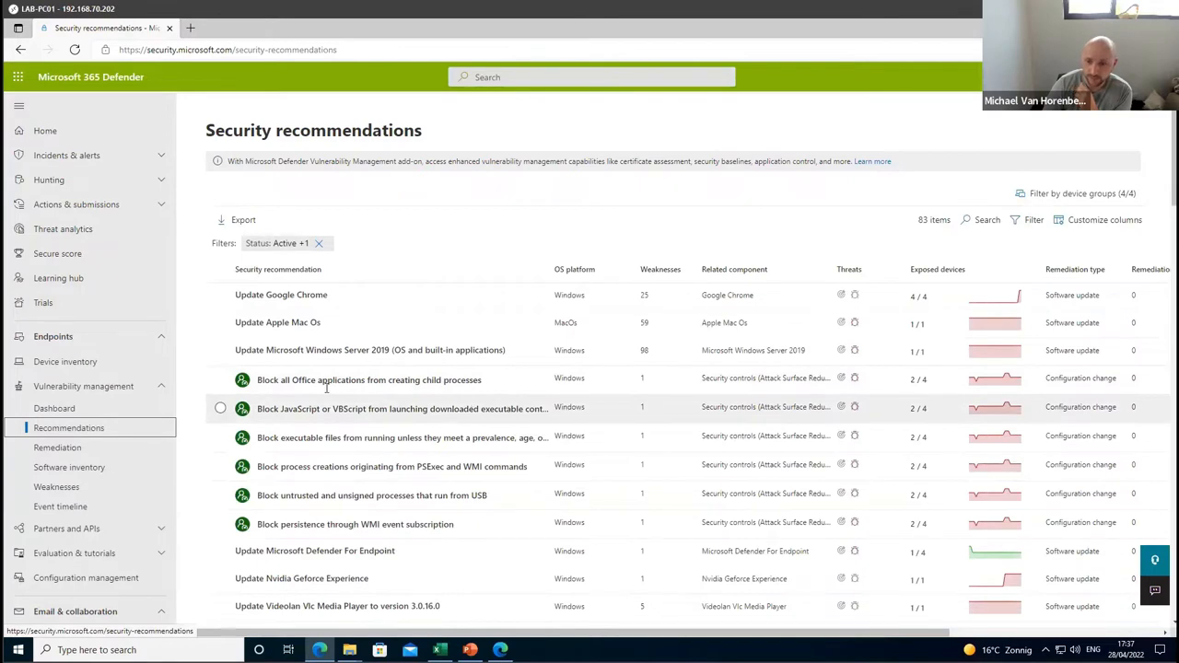
{"action": "left_click", "coordinate": [402, 409]}
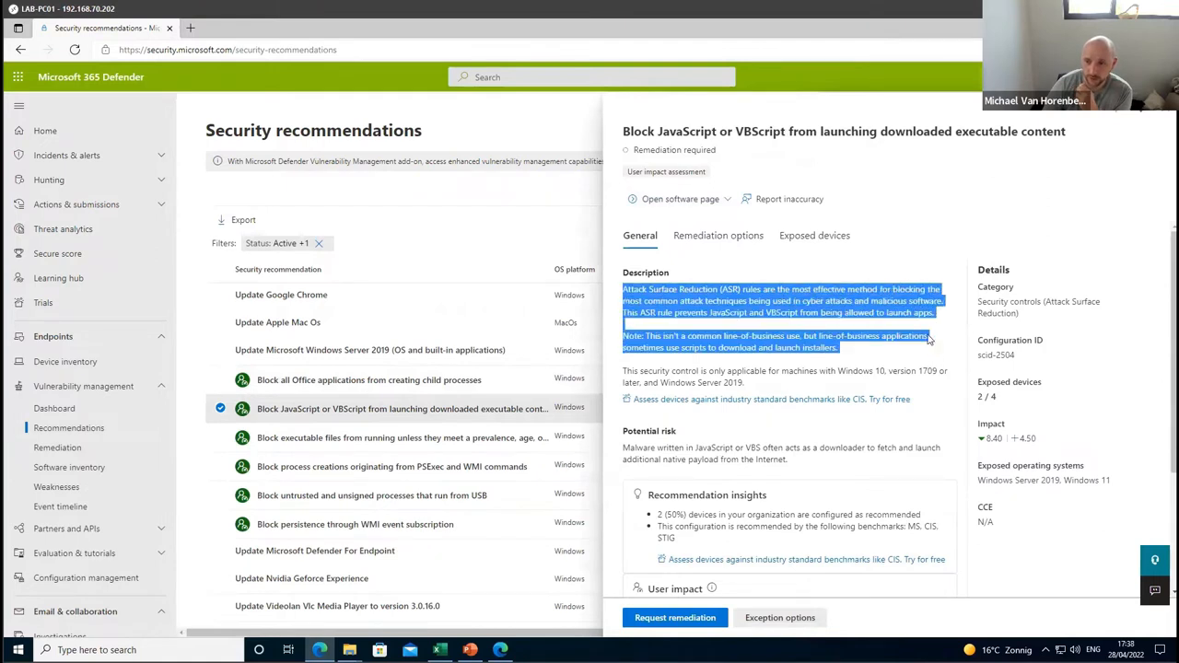
Review the recommendation's remediation options and its list of exposed devices.
{"action": "left_click", "coordinate": [719, 235]}
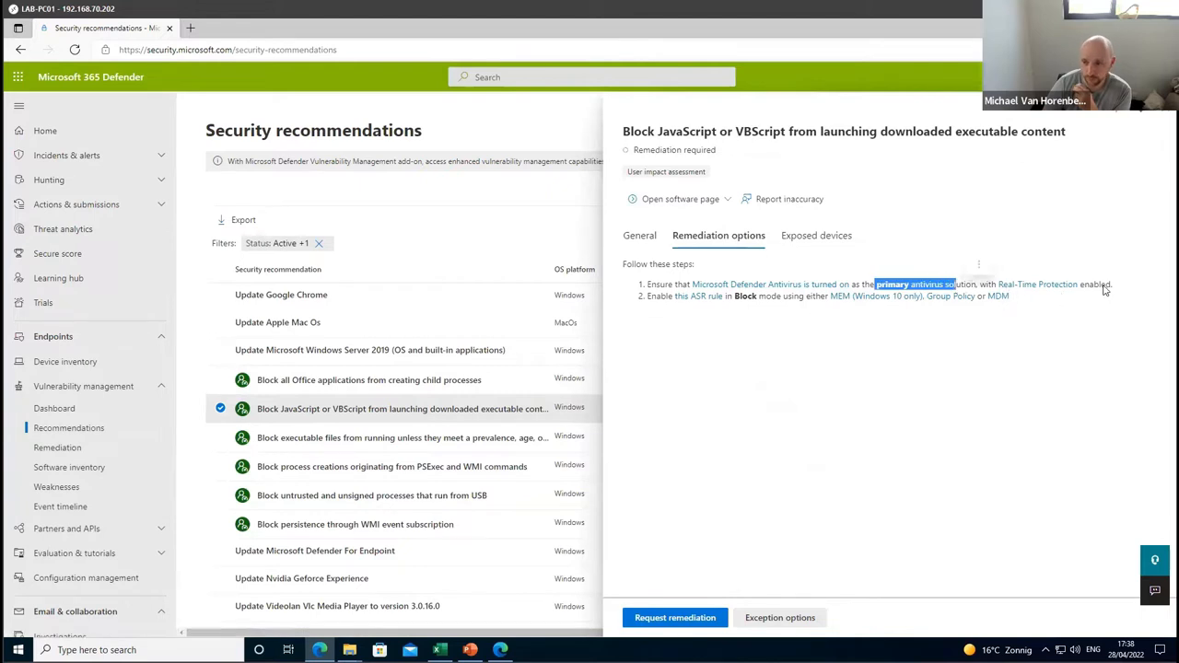
{"action": "mouse_move", "coordinate": [687, 303]}
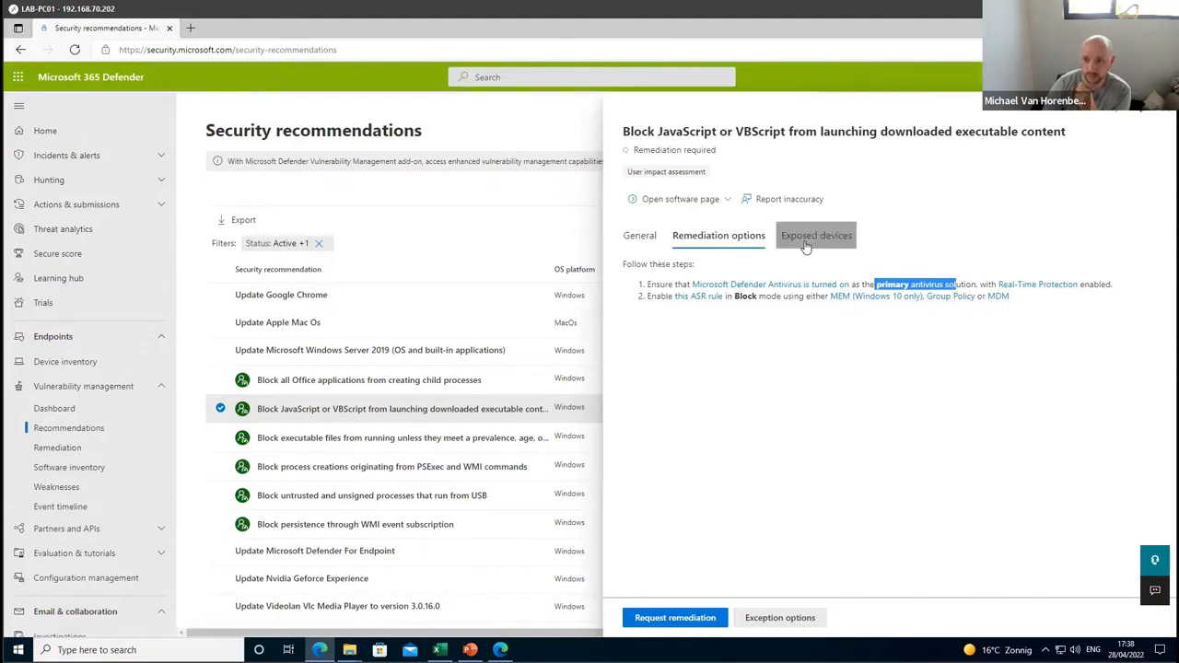
{"action": "left_click", "coordinate": [816, 235]}
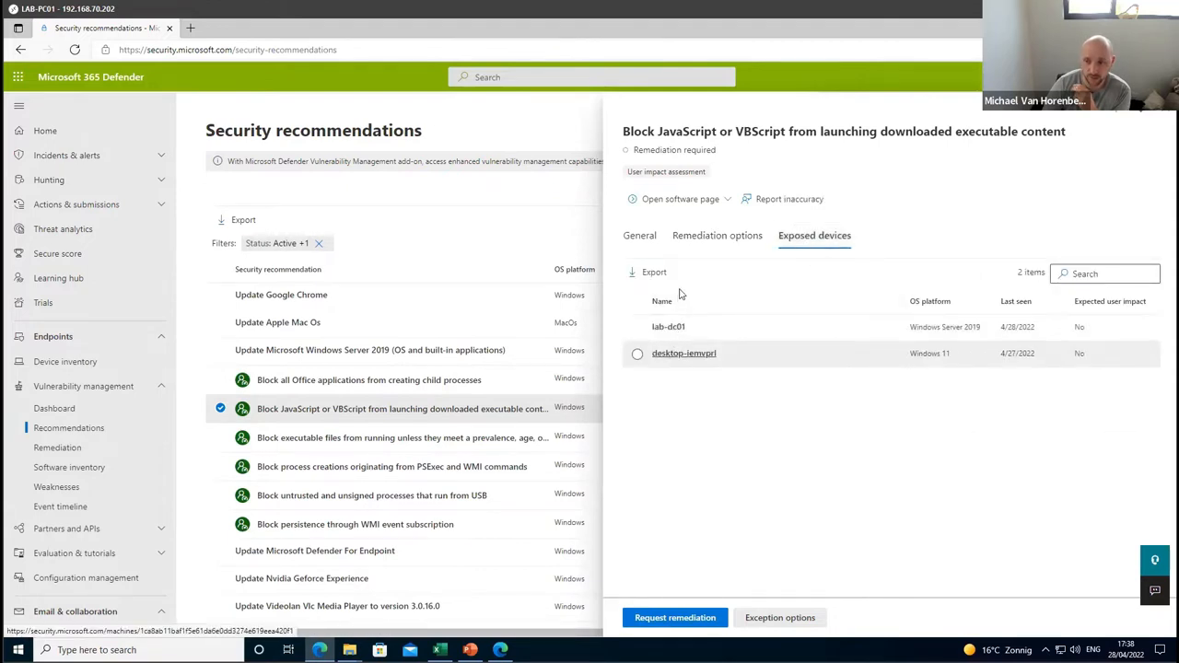
{"action": "left_click", "coordinate": [717, 236]}
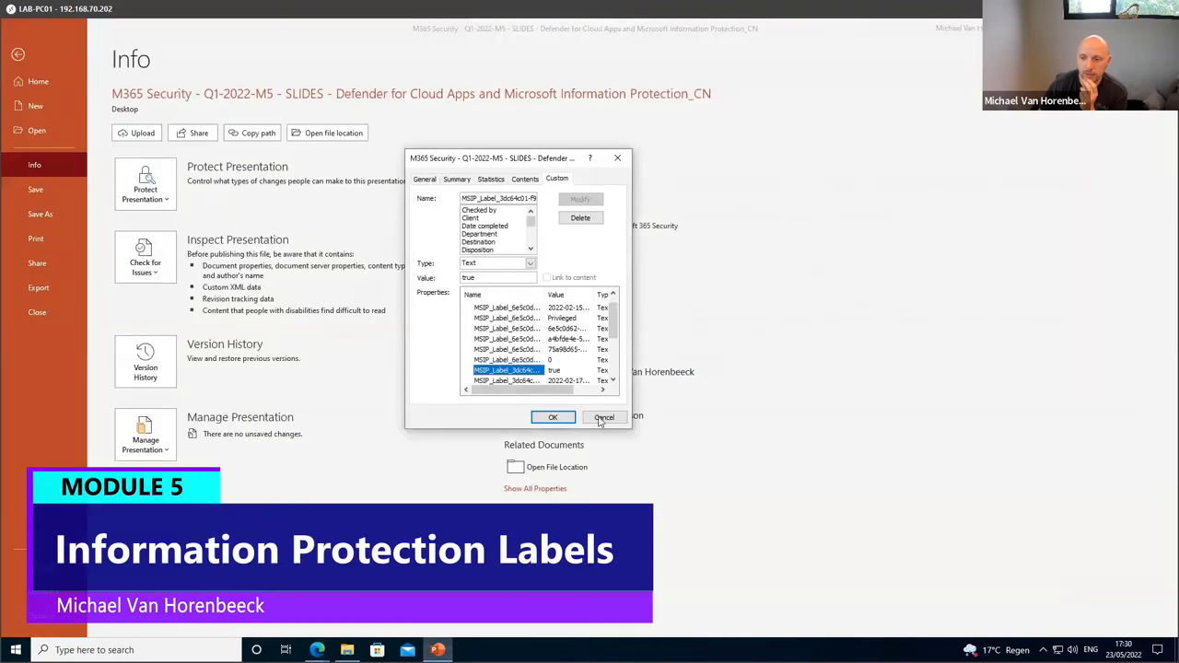
Dismiss the document properties unchanged and view the presentation's available sensitivity labels.
{"action": "left_click", "coordinate": [605, 418]}
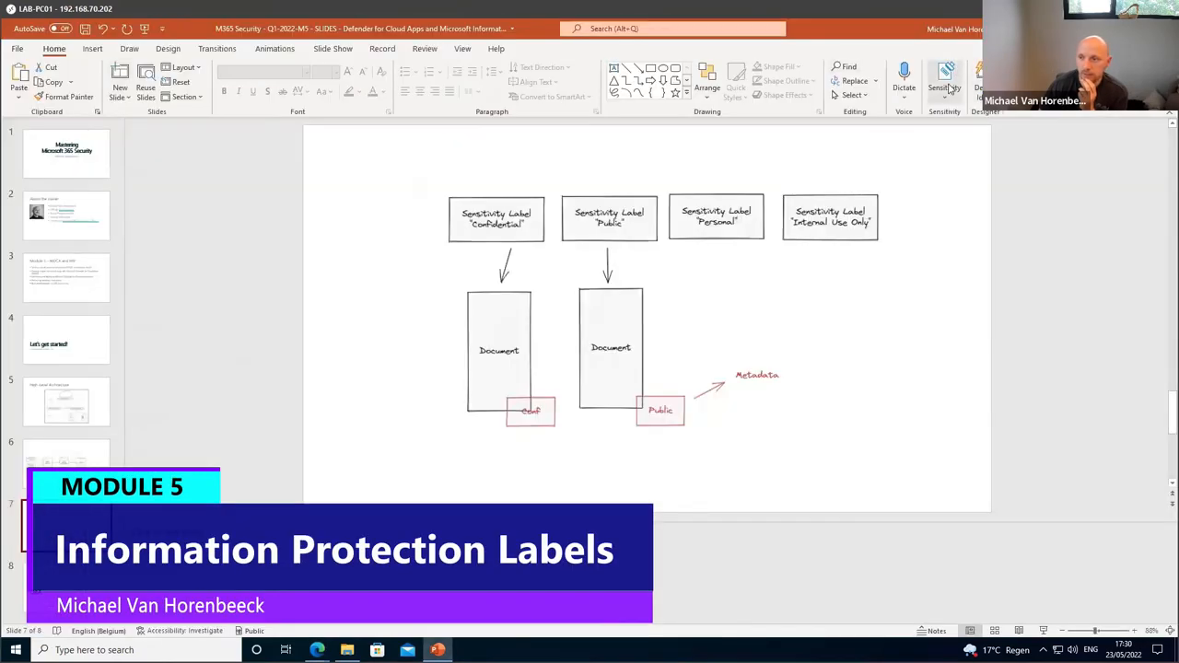
{"action": "left_click", "coordinate": [943, 78]}
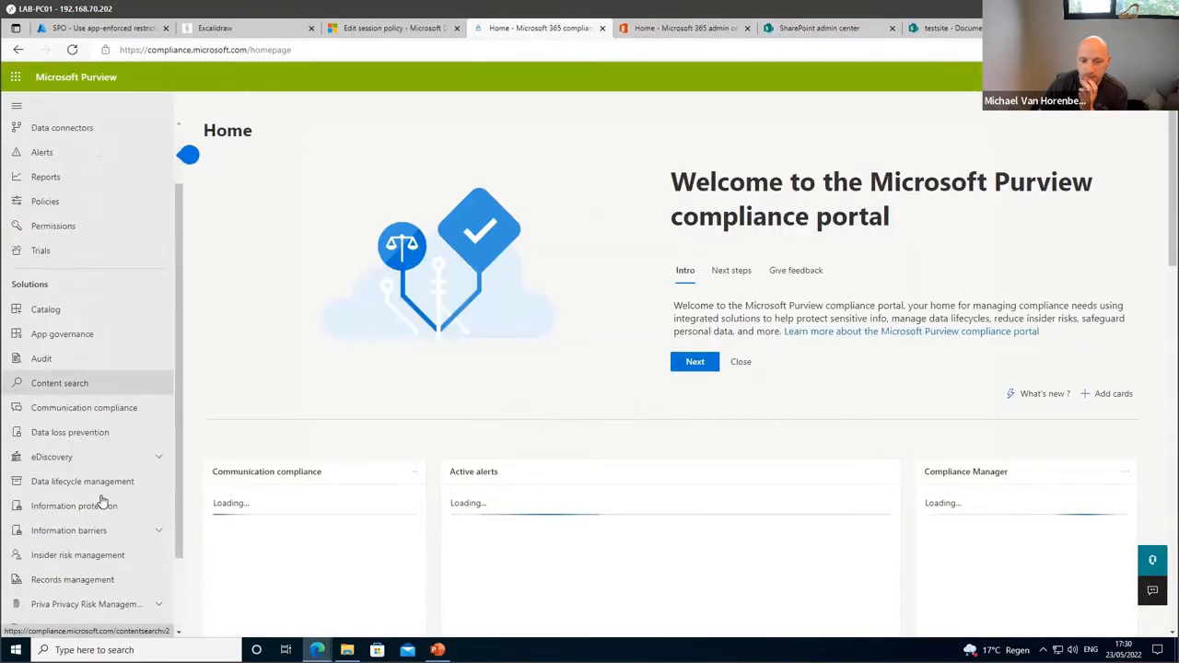
Open Information protection, browse the four labels, and view the single default label policy.
{"action": "scroll", "scroll_direction": "down", "scroll_amount": 3}
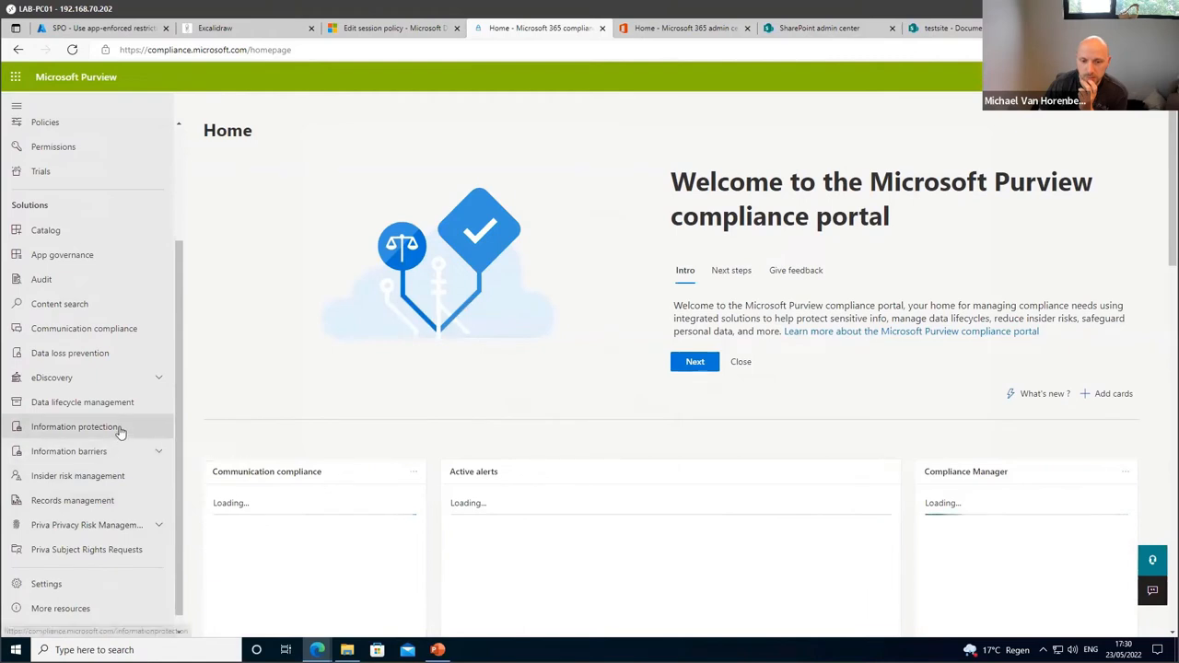
{"action": "left_click", "coordinate": [77, 426]}
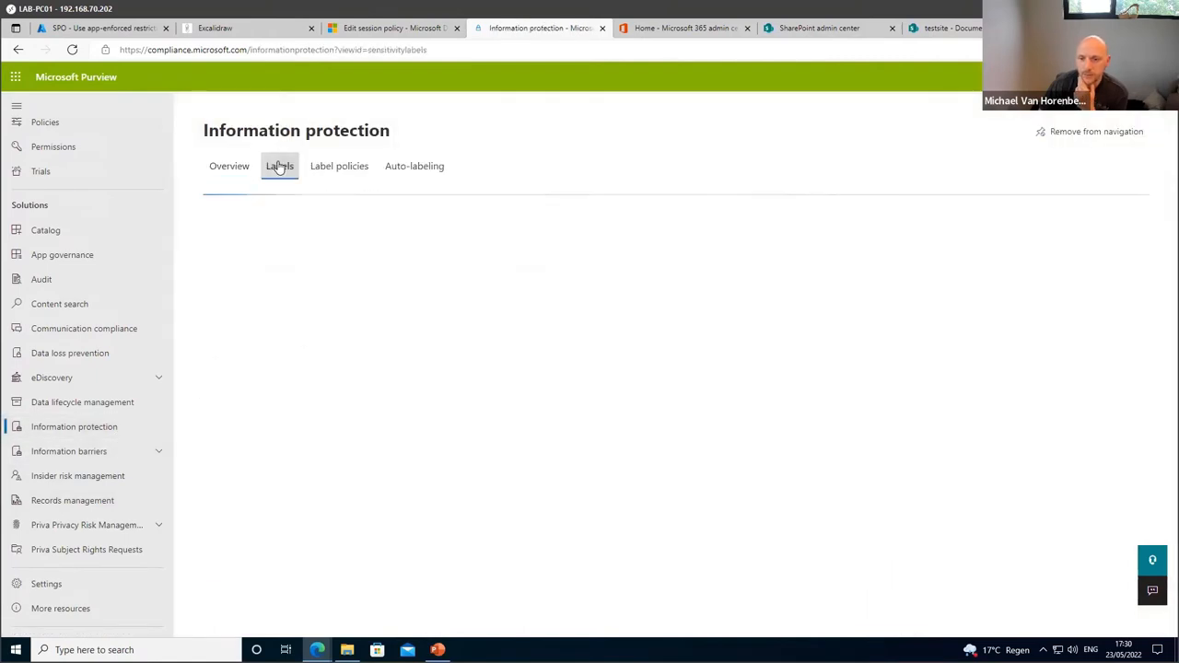
{"action": "left_click", "coordinate": [280, 166]}
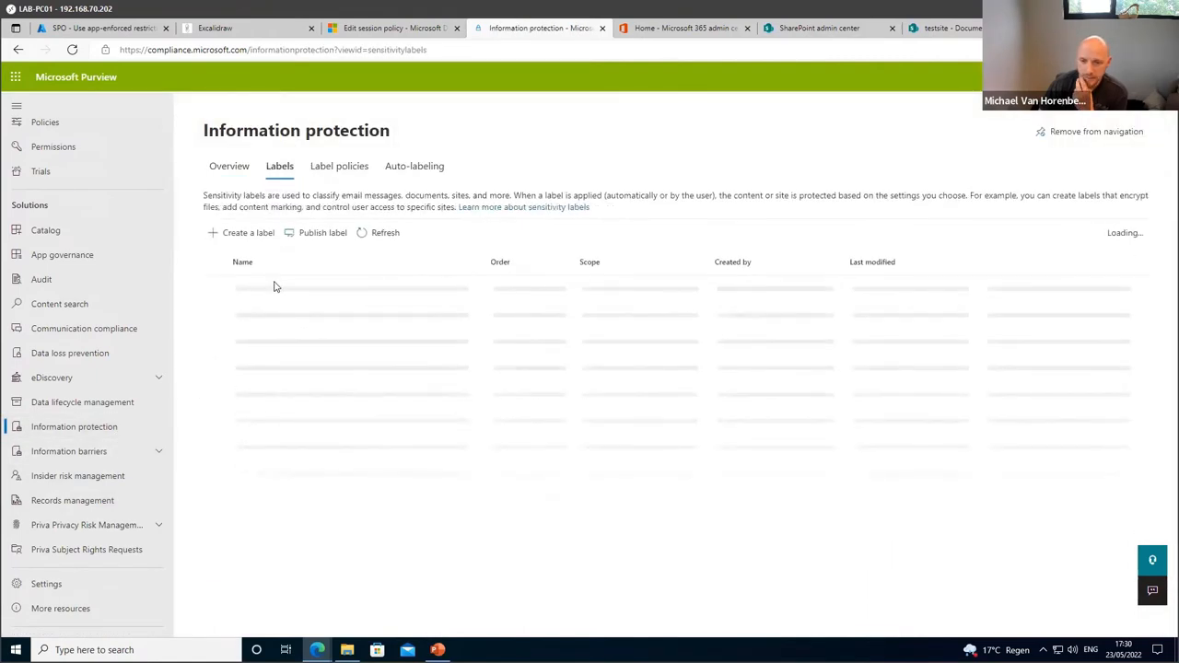
{"action": "mouse_move", "coordinate": [406, 294]}
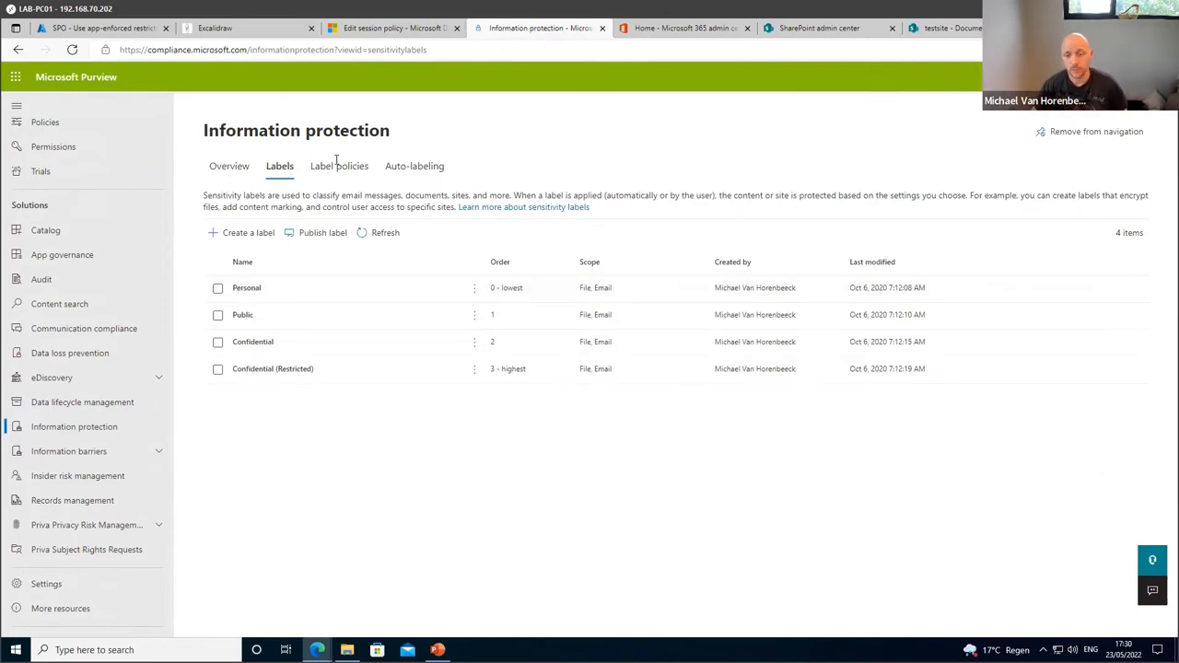
{"action": "left_click", "coordinate": [339, 166]}
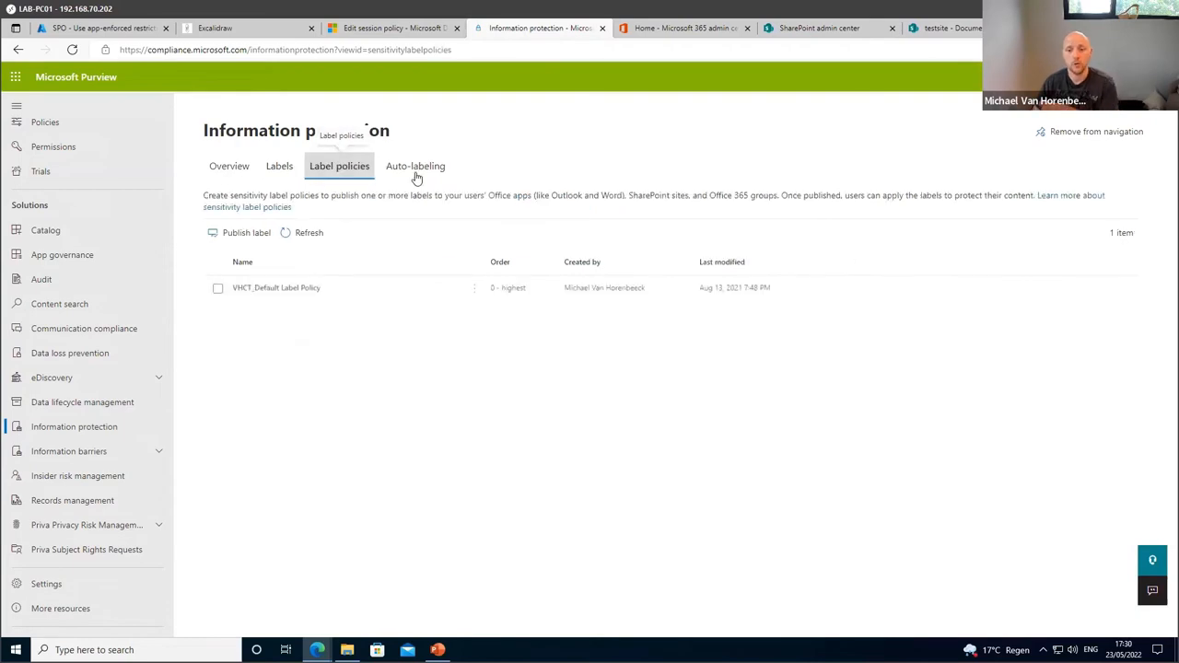
{"action": "mouse_move", "coordinate": [360, 175]}
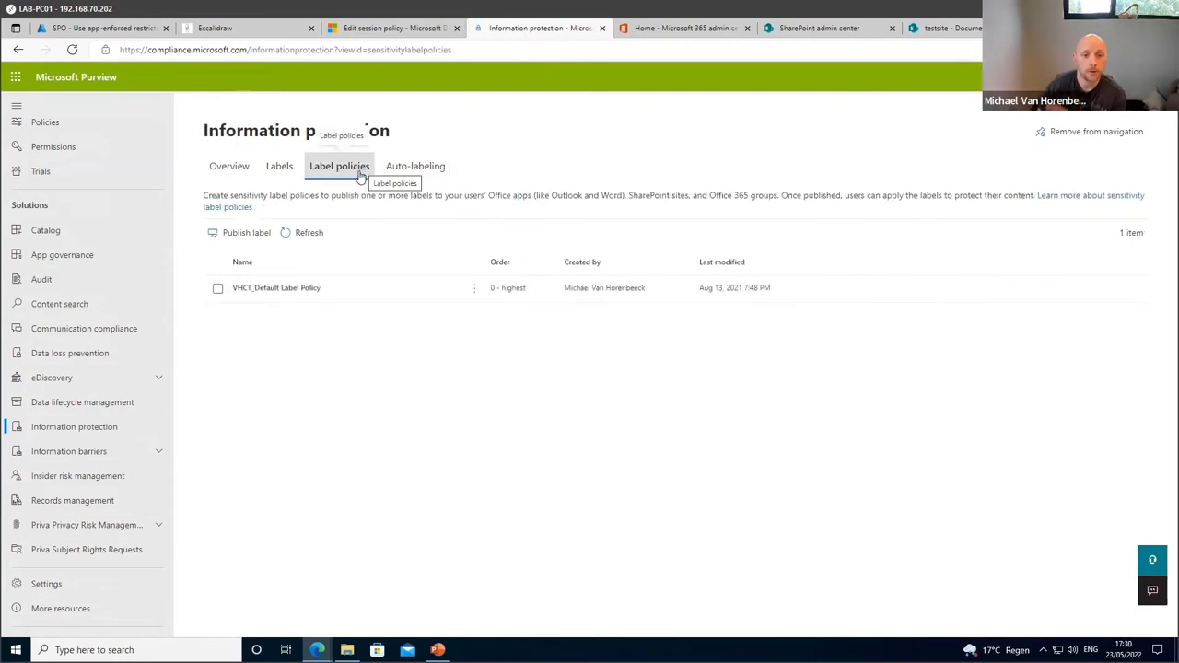
{"action": "left_click", "coordinate": [279, 166]}
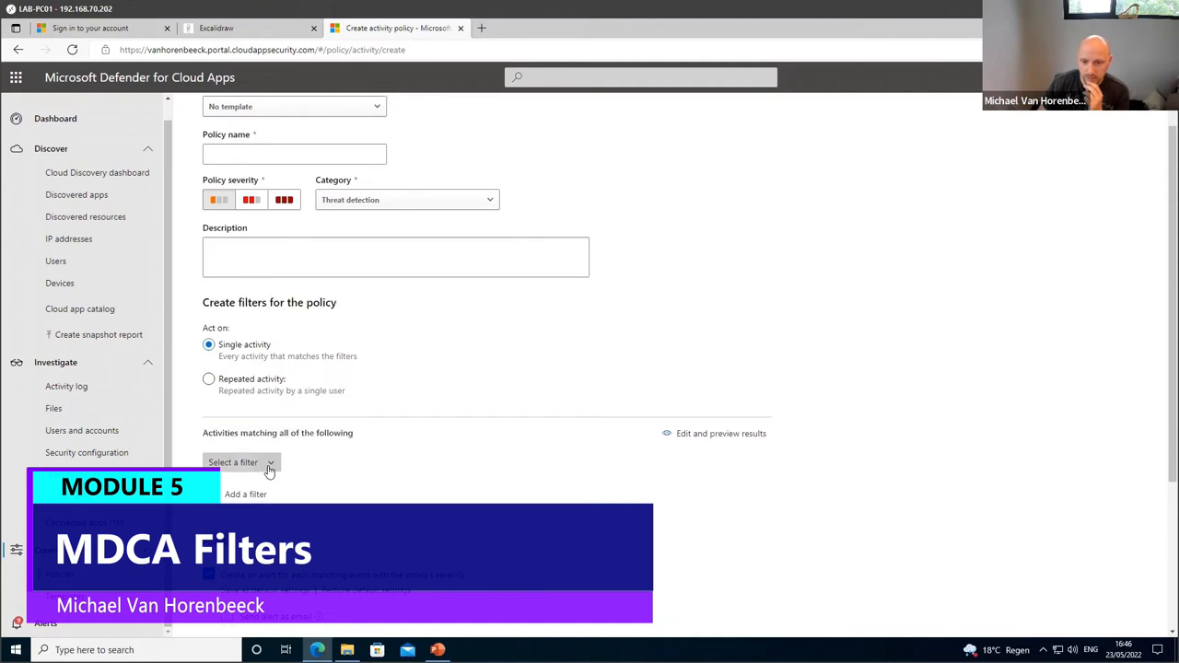
Open the activity policy's filter list and scroll to find Activity type.
{"action": "left_click", "coordinate": [241, 463]}
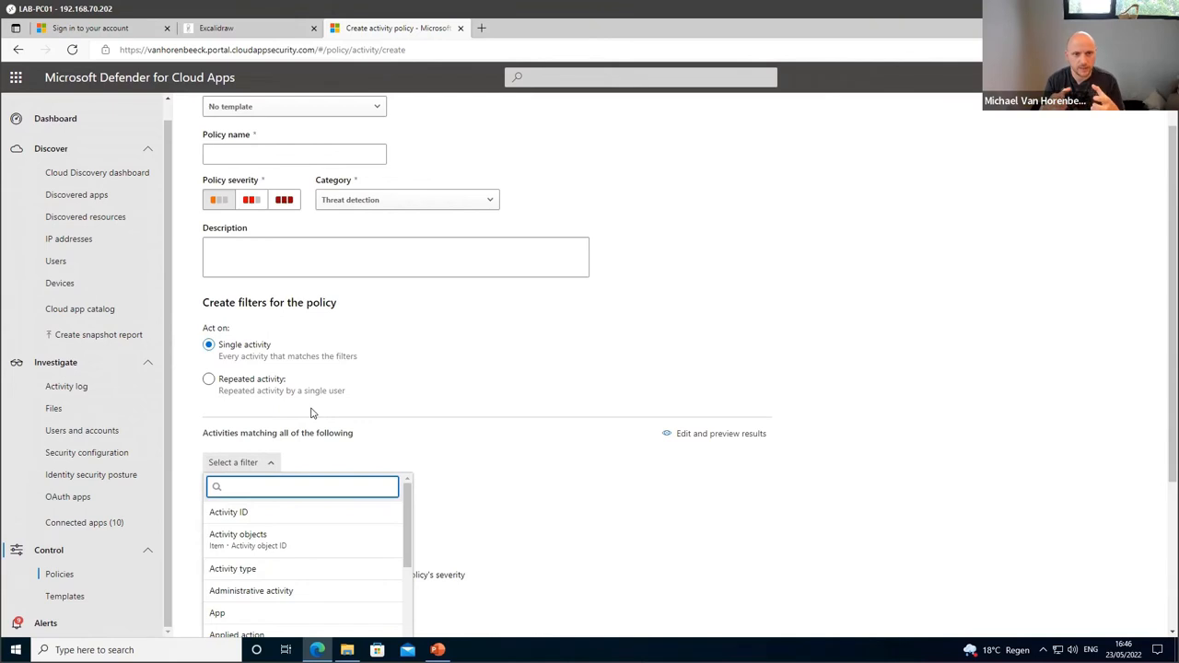
{"action": "mouse_move", "coordinate": [378, 299]}
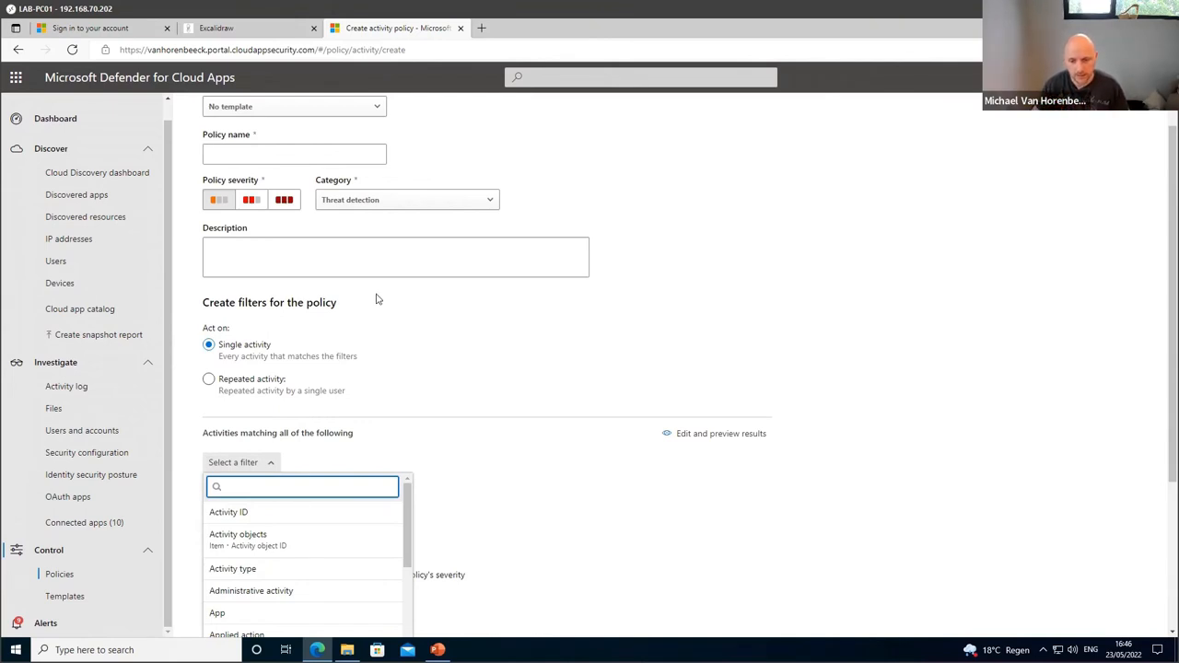
{"action": "scroll", "scroll_direction": "down", "scroll_amount": 3}
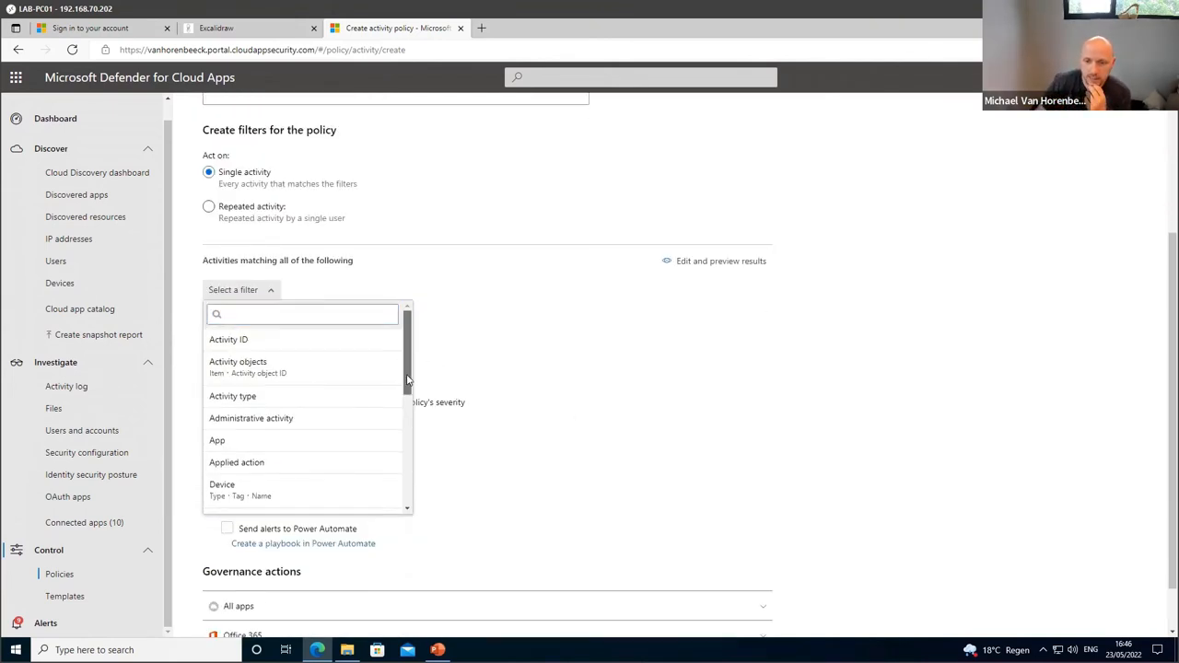
{"action": "scroll", "scroll_direction": "down", "scroll_amount": 3}
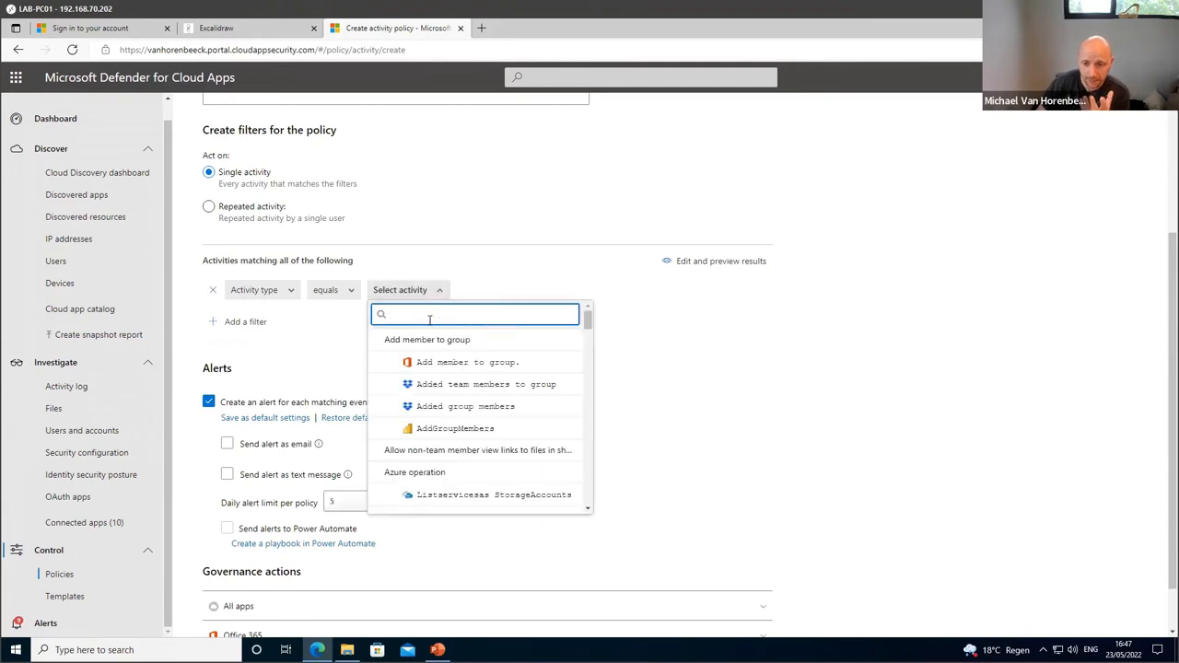
{"action": "scroll", "scroll_direction": "down", "scroll_amount": 3}
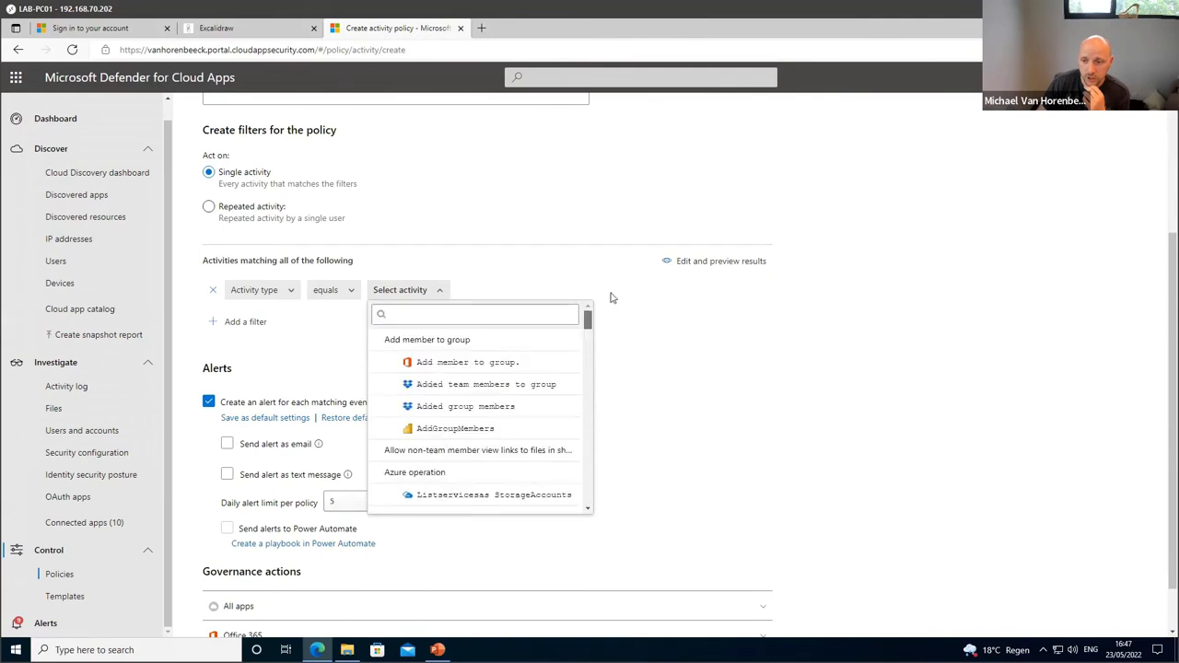
{"action": "mouse_move", "coordinate": [440, 450]}
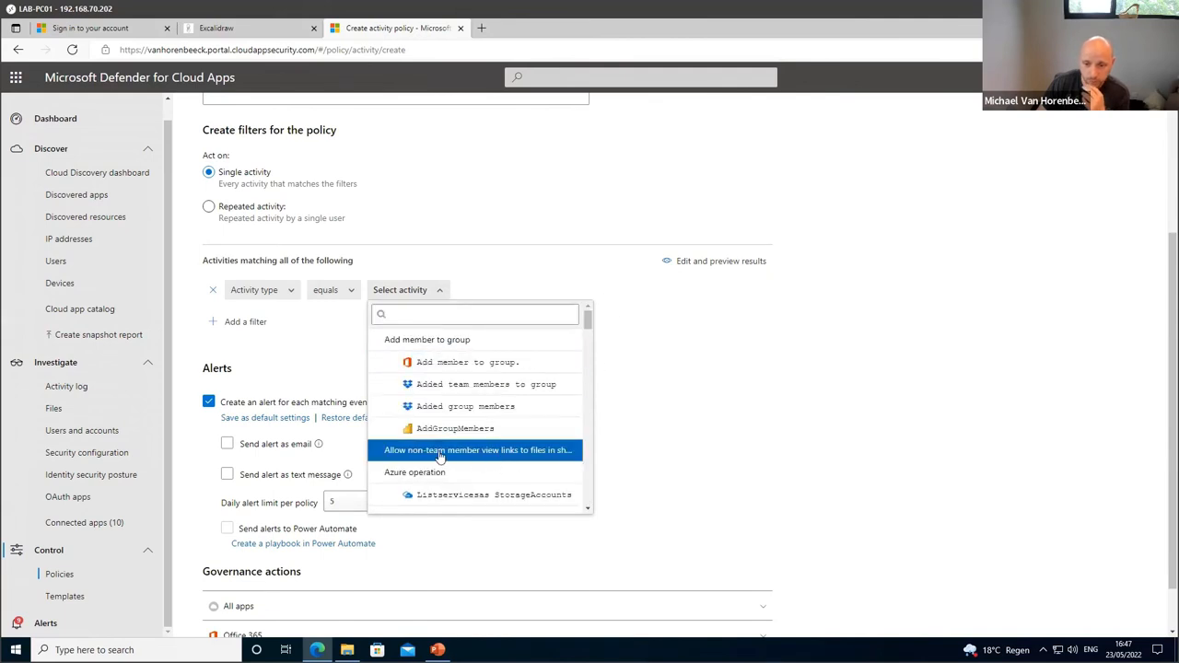
{"action": "mouse_move", "coordinate": [527, 390]}
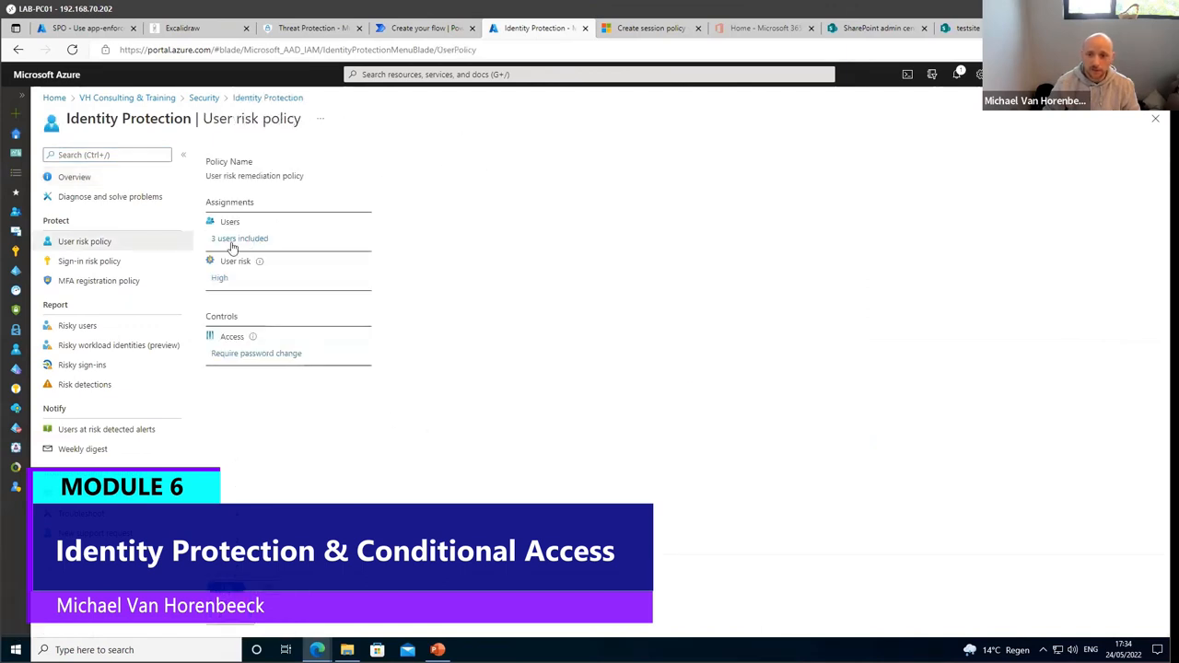
{"action": "mouse_move", "coordinate": [240, 242]}
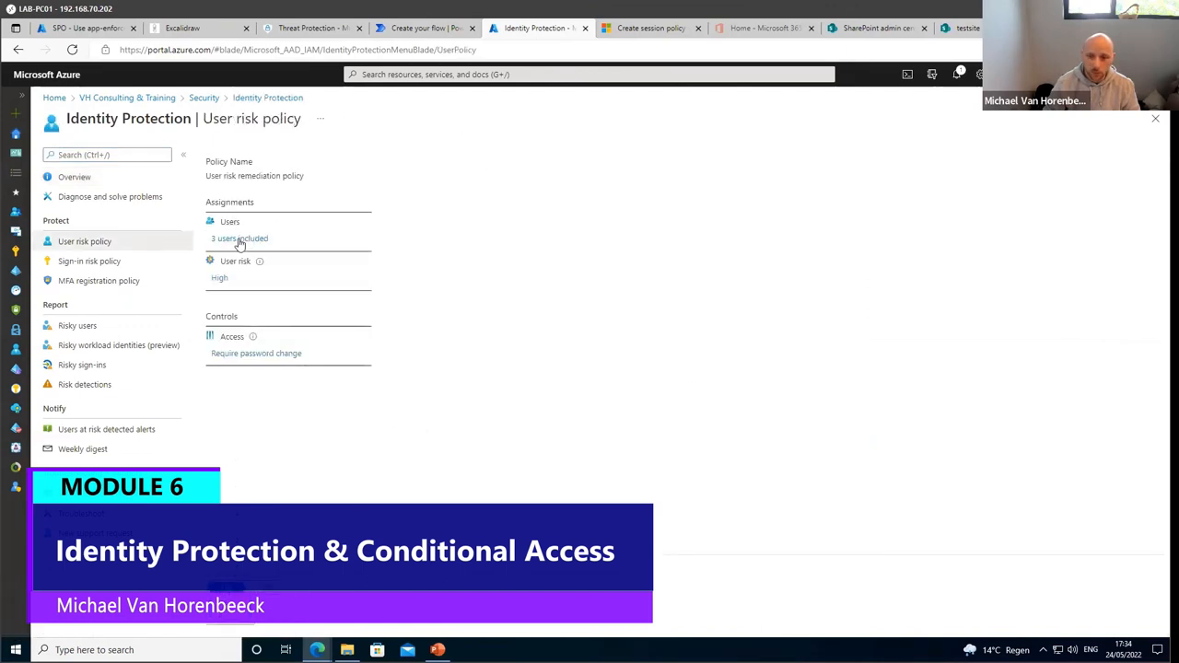
View the user risk policy's Access control: allow access, require password change.
{"action": "left_click", "coordinate": [235, 267]}
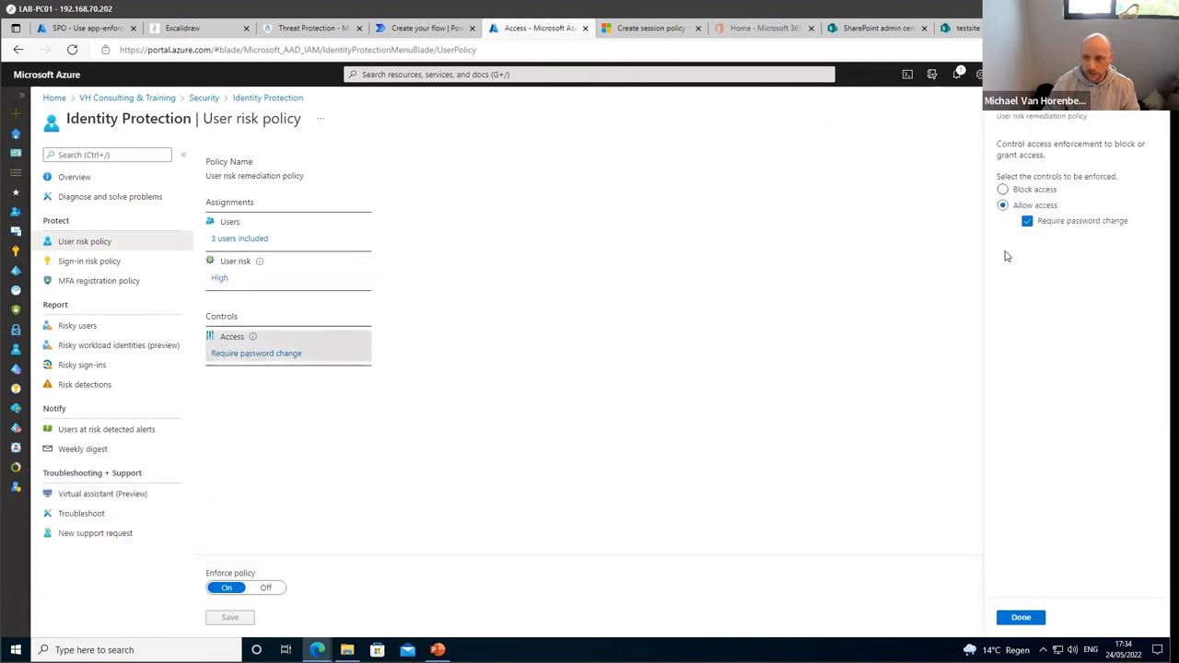
{"action": "left_click", "coordinate": [1020, 617]}
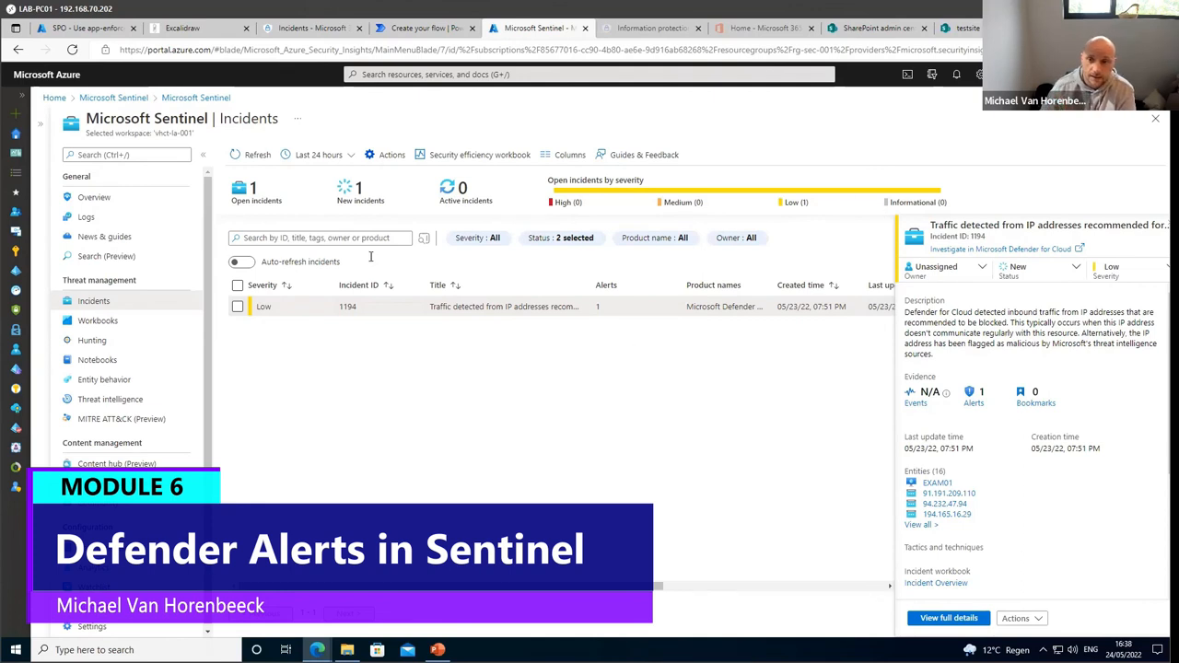
Change the incident time range to Last 30 days and scroll the 56 open incidents.
{"action": "left_click", "coordinate": [317, 153]}
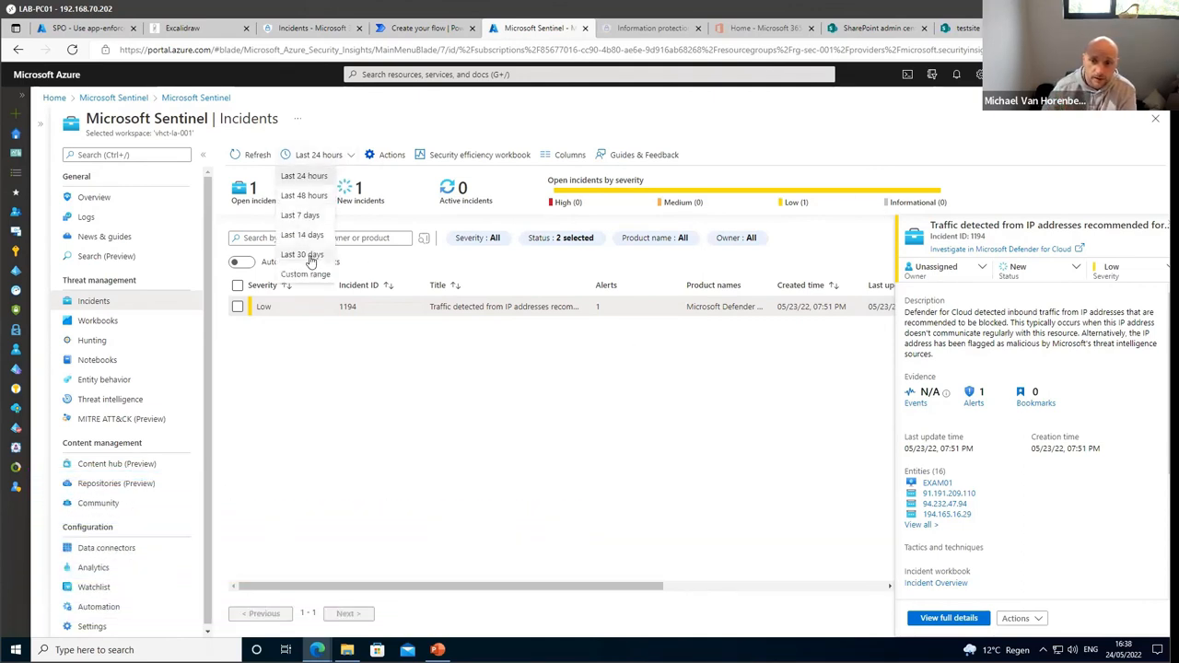
{"action": "left_click", "coordinate": [302, 254]}
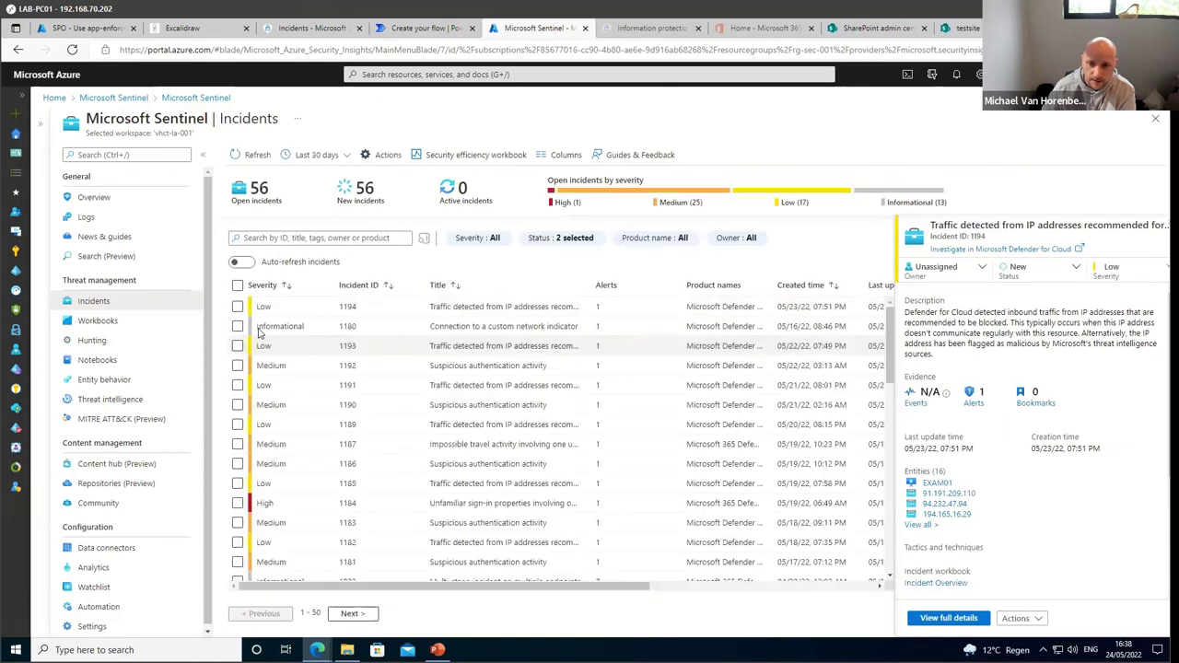
{"action": "scroll", "scroll_direction": "down", "scroll_amount": 3}
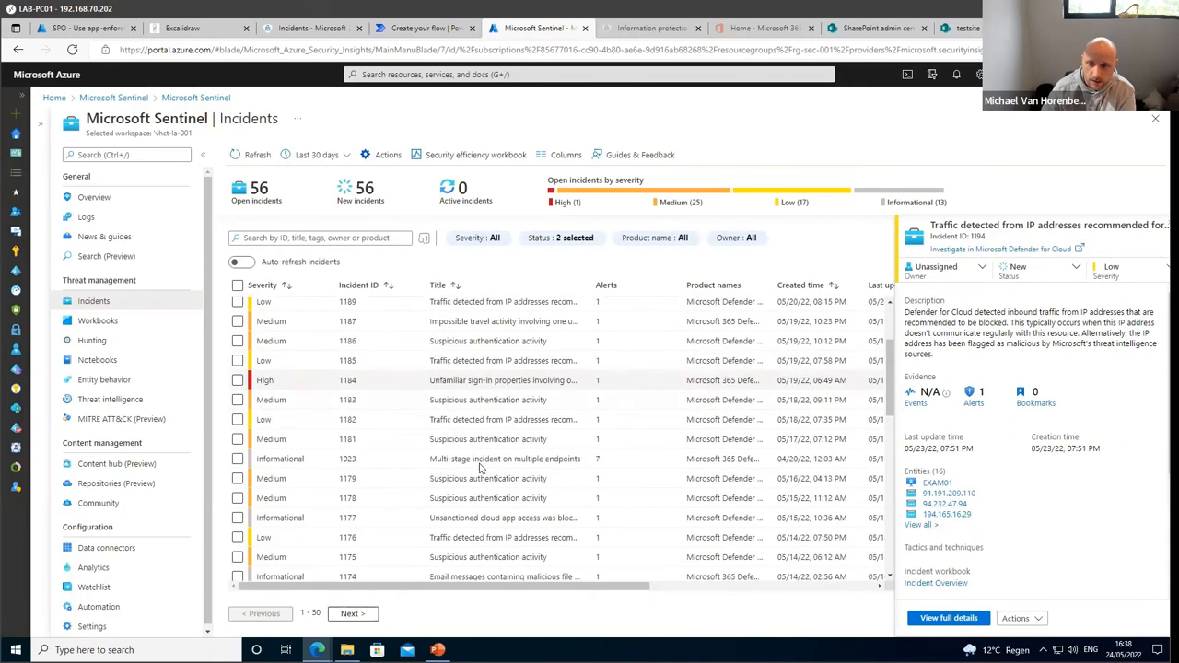
{"action": "scroll", "scroll_direction": "down", "scroll_amount": 3}
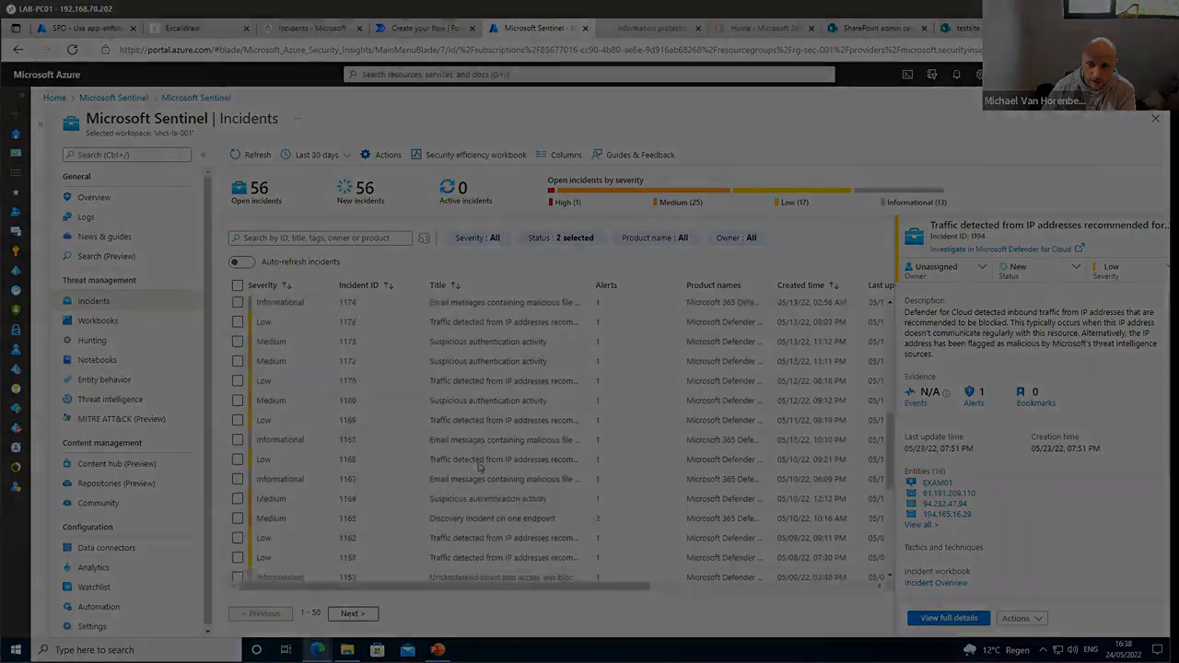